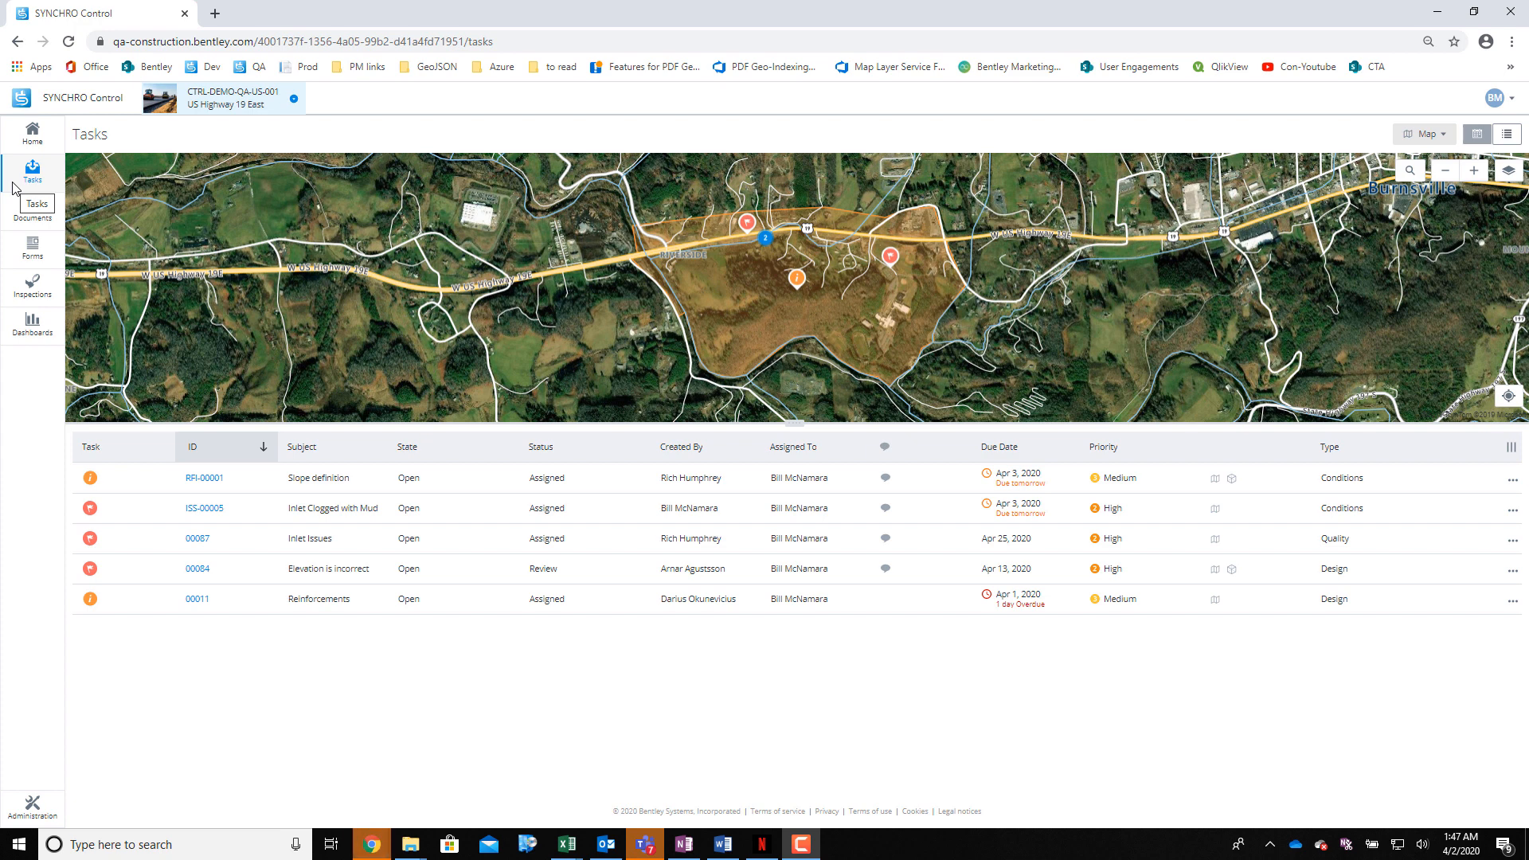
pyautogui.moveTo(32, 134)
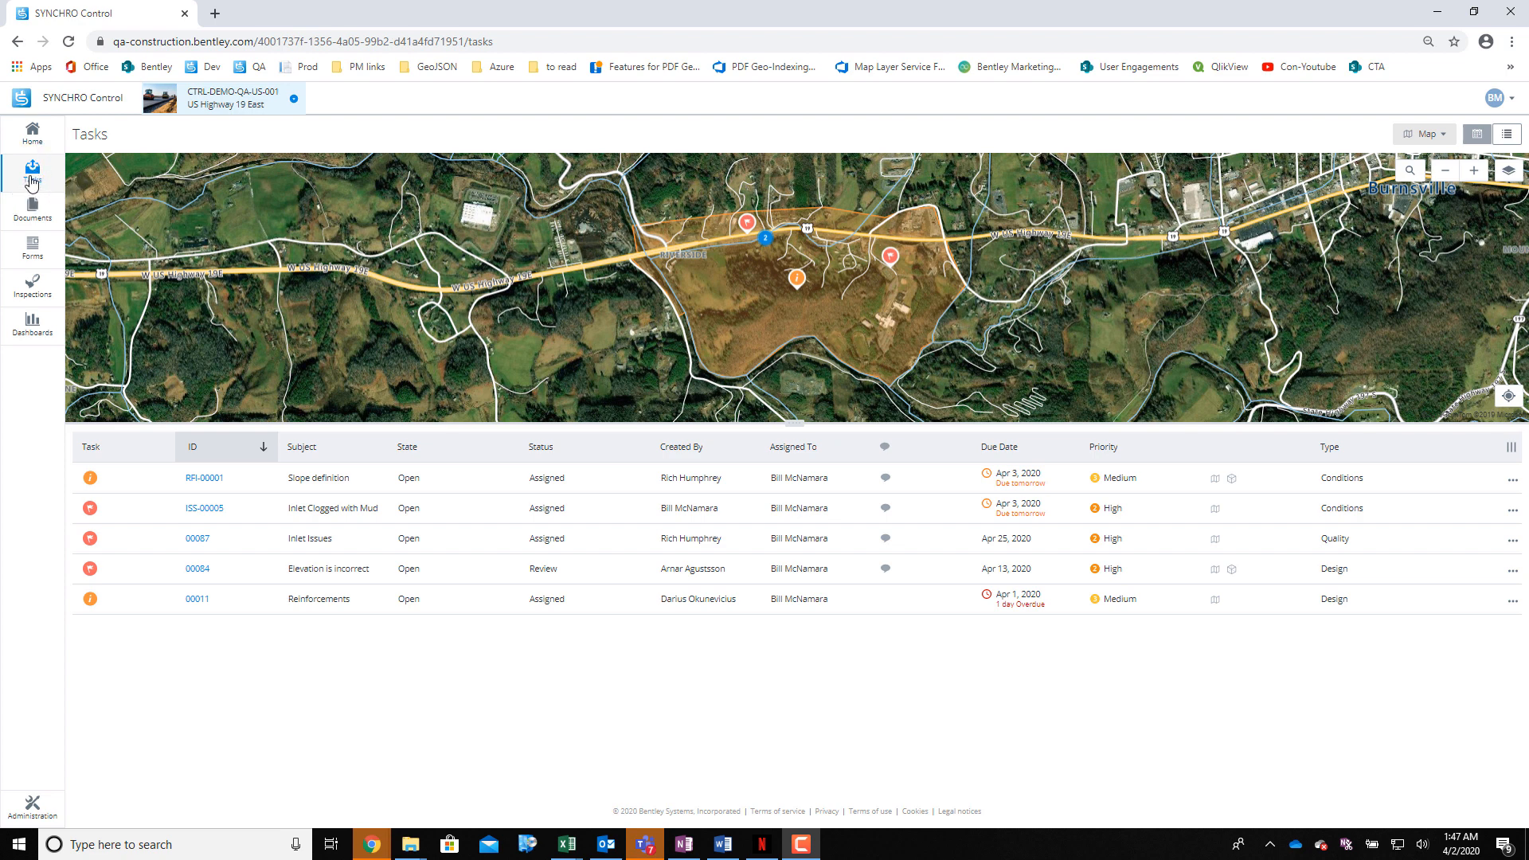
pyautogui.moveTo(32, 179)
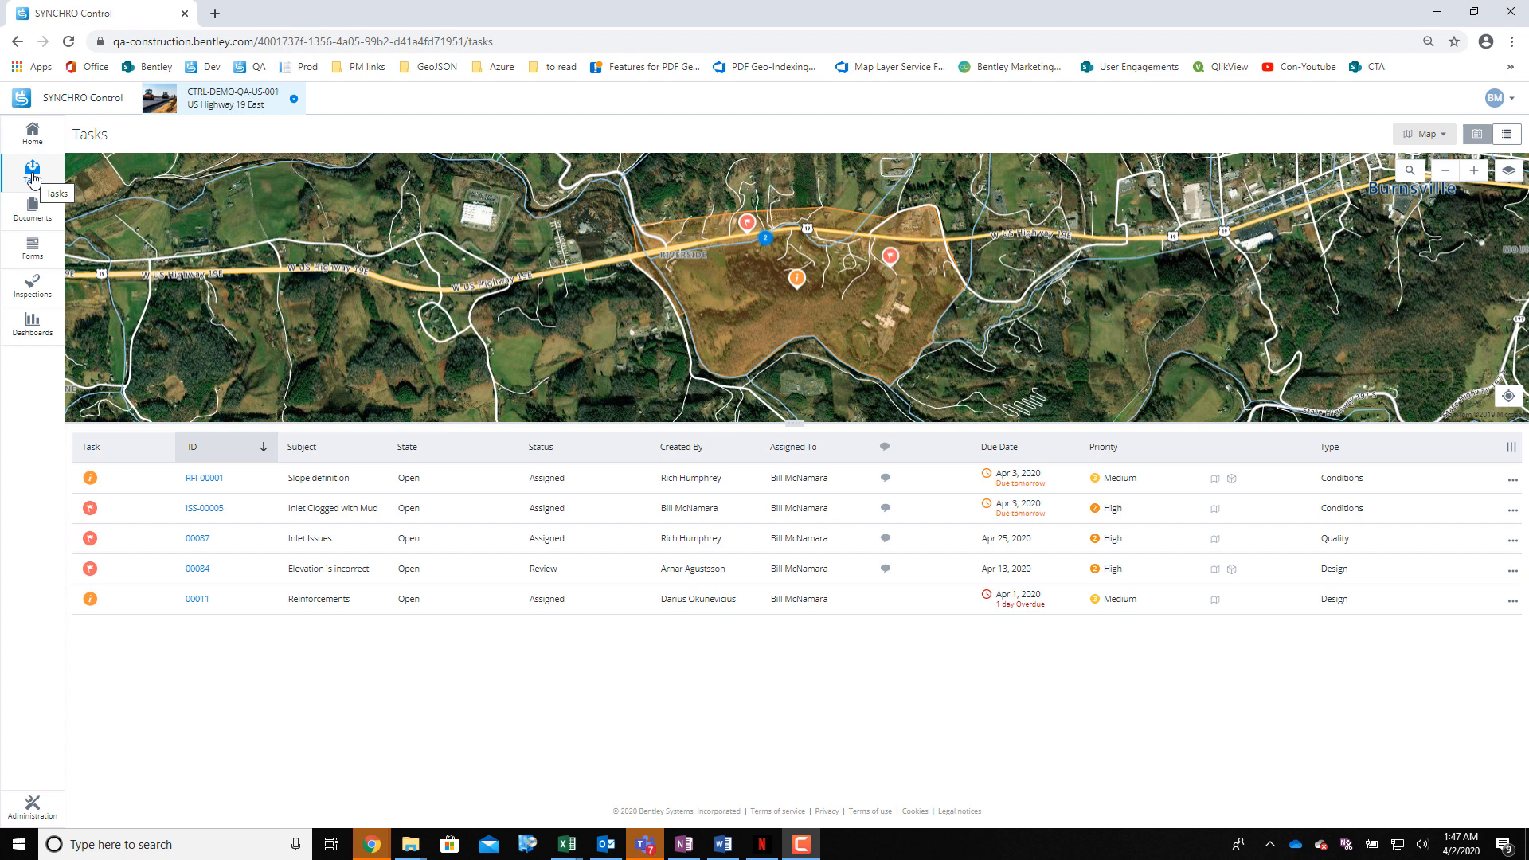
pyautogui.moveTo(1402, 142)
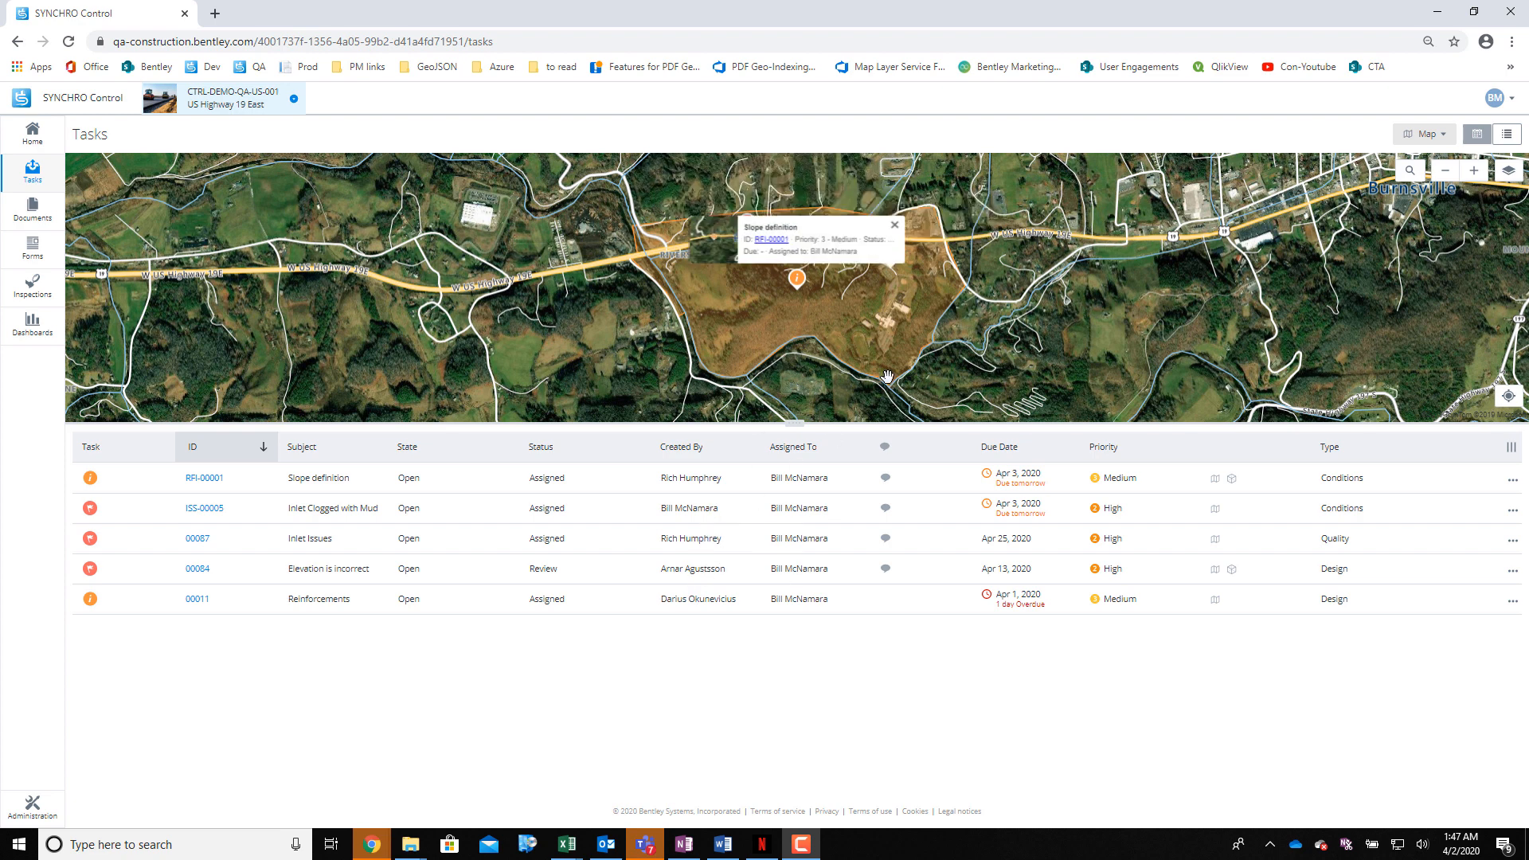
pyautogui.moveTo(1019, 322)
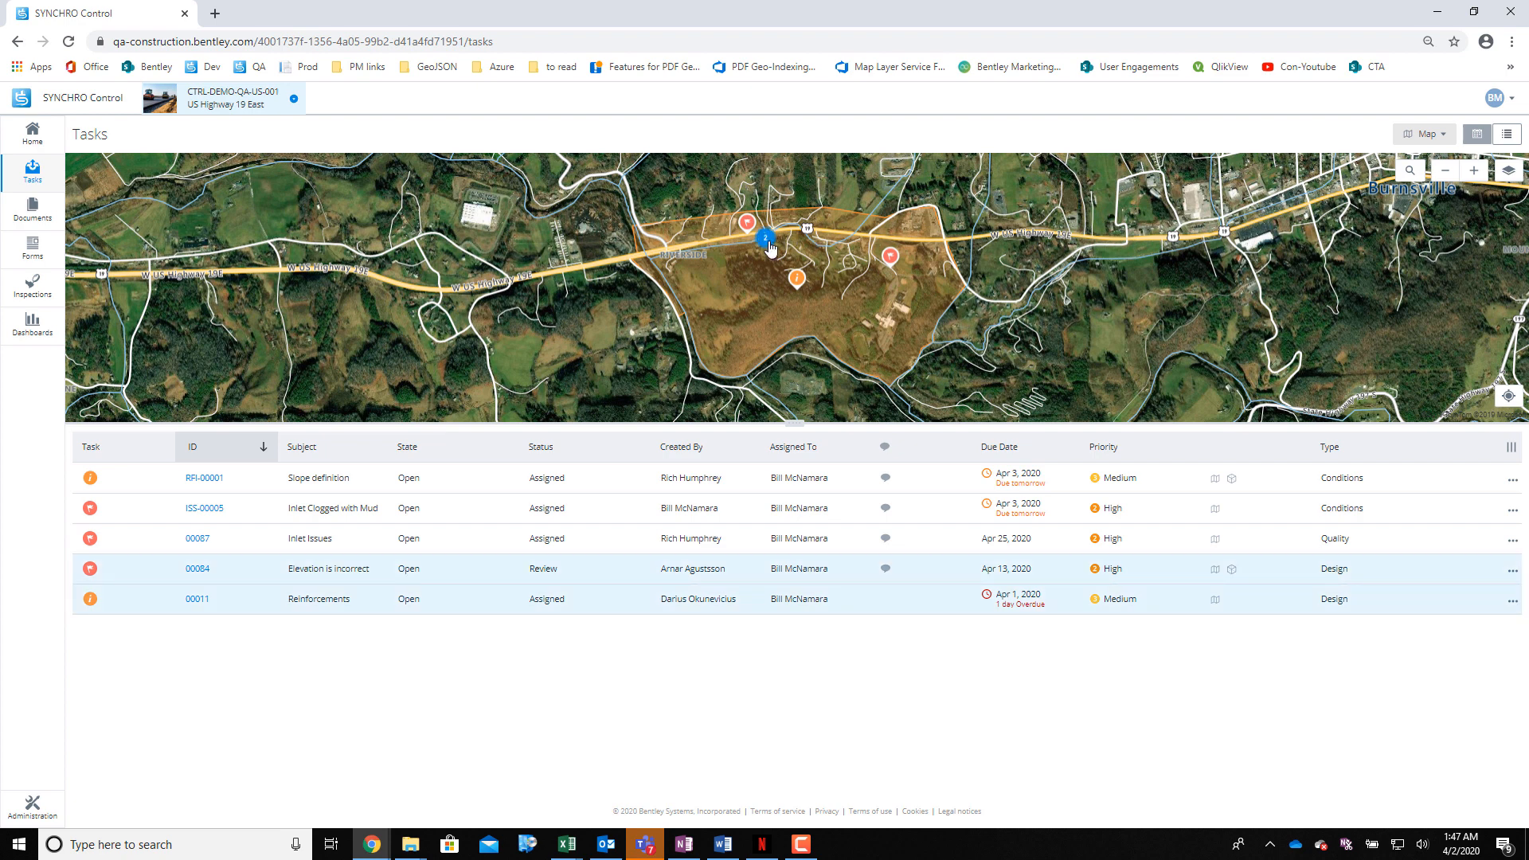
# Step: Preview task pins on the map and zoom in to the 'Elevation is incorrect' issue
pyautogui.click(766, 237)
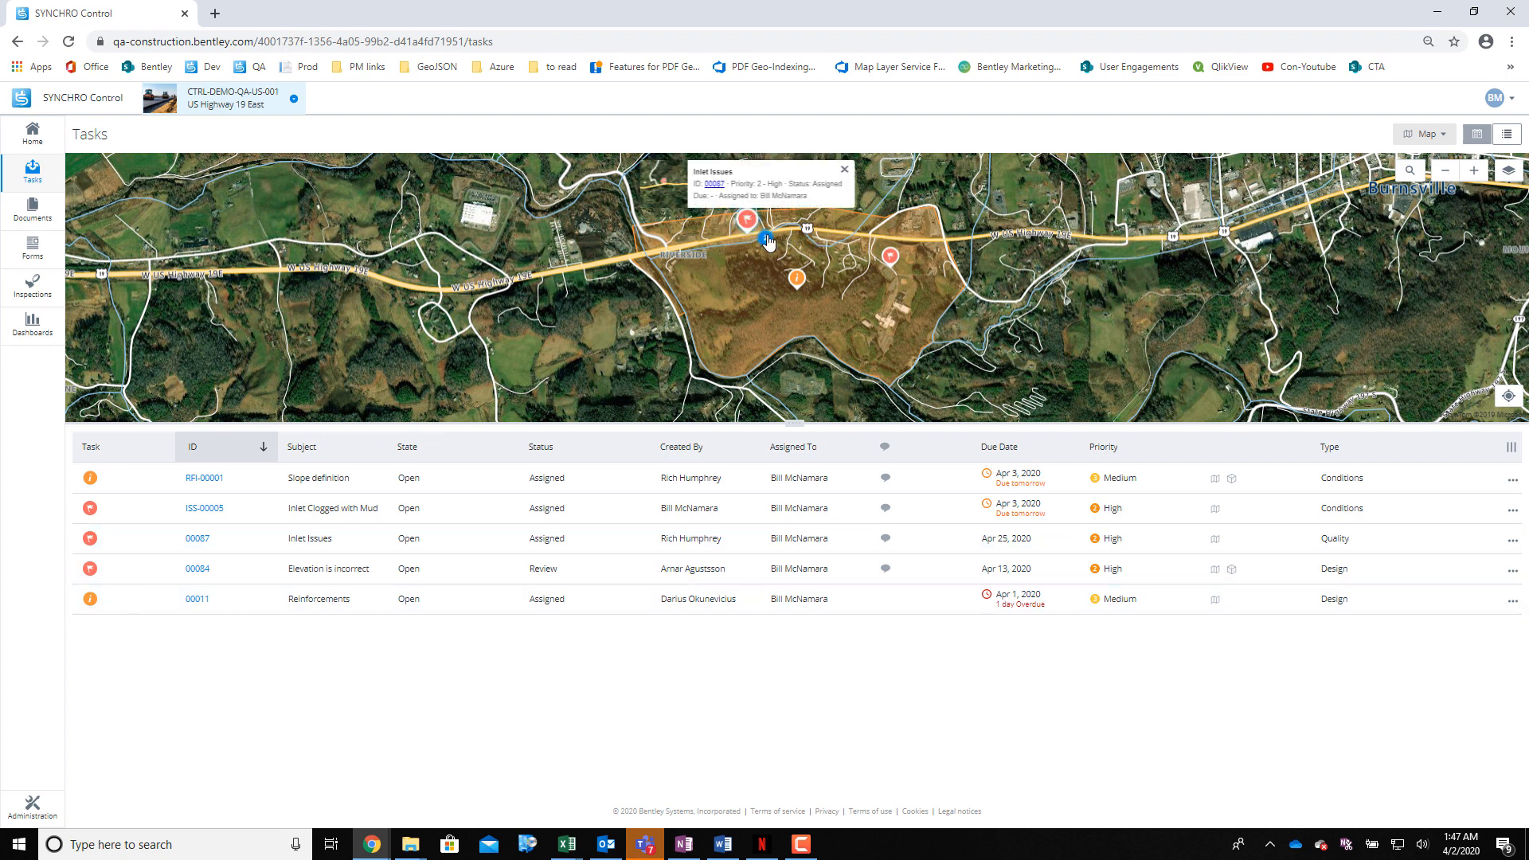
pyautogui.click(843, 169)
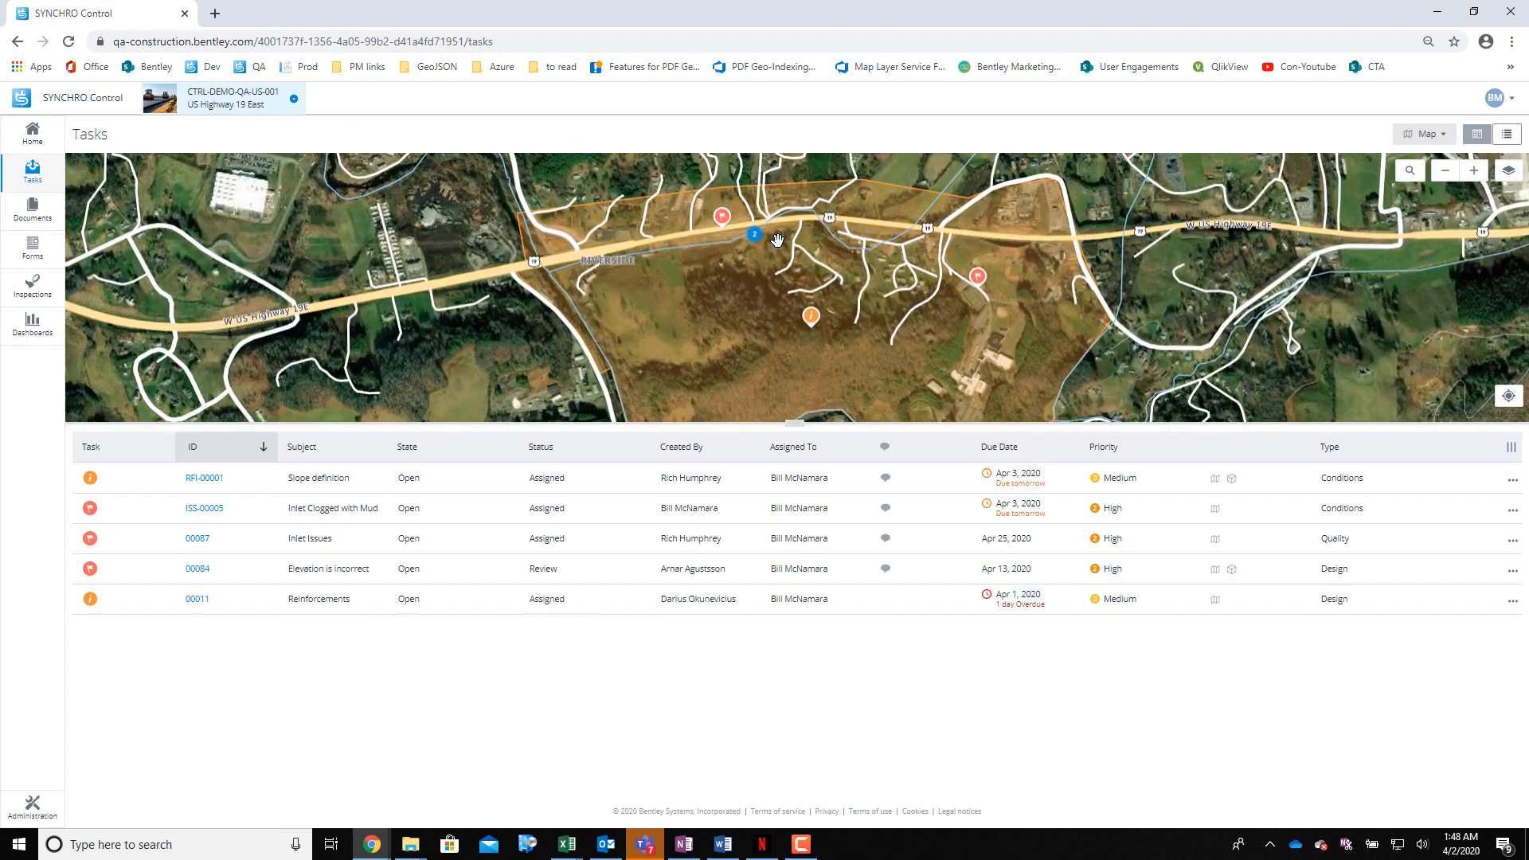
pyautogui.click(754, 235)
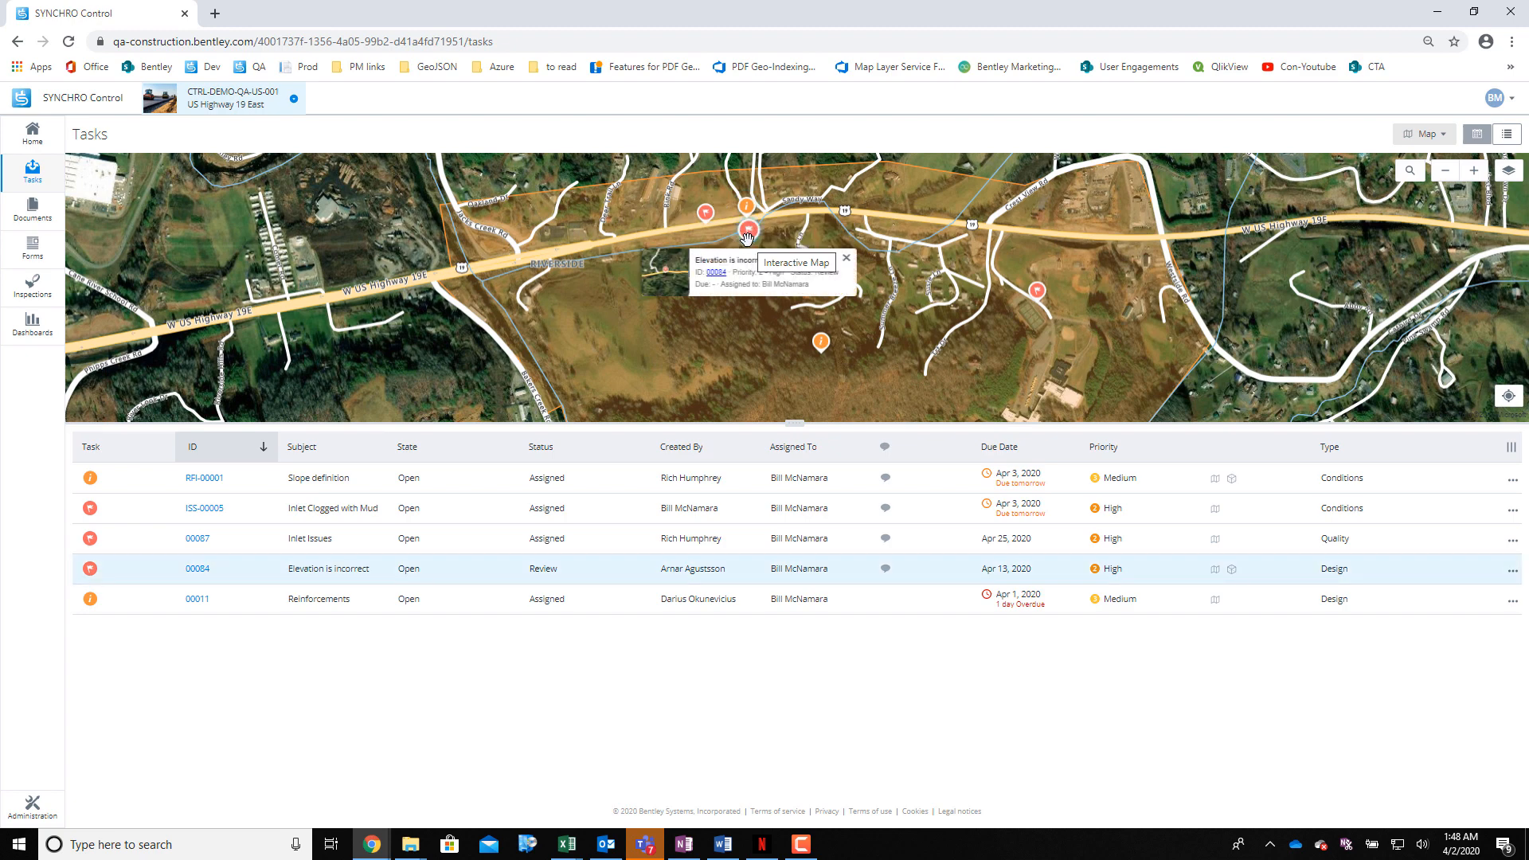
# Step: Open issue 00084 'Elevation is incorrect' from the popup and save it
pyautogui.click(198, 568)
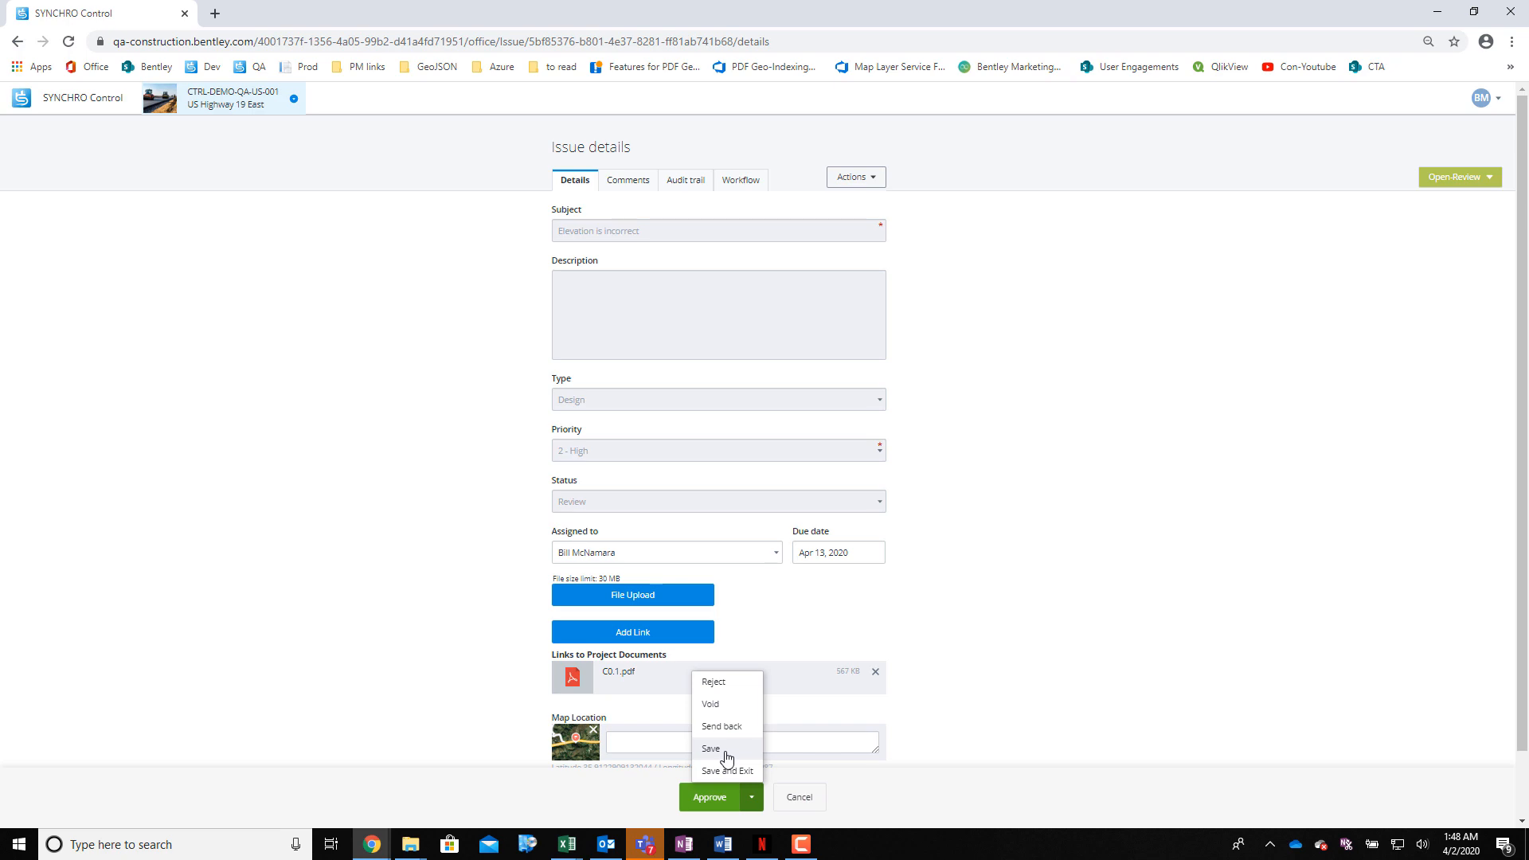
pyautogui.click(728, 771)
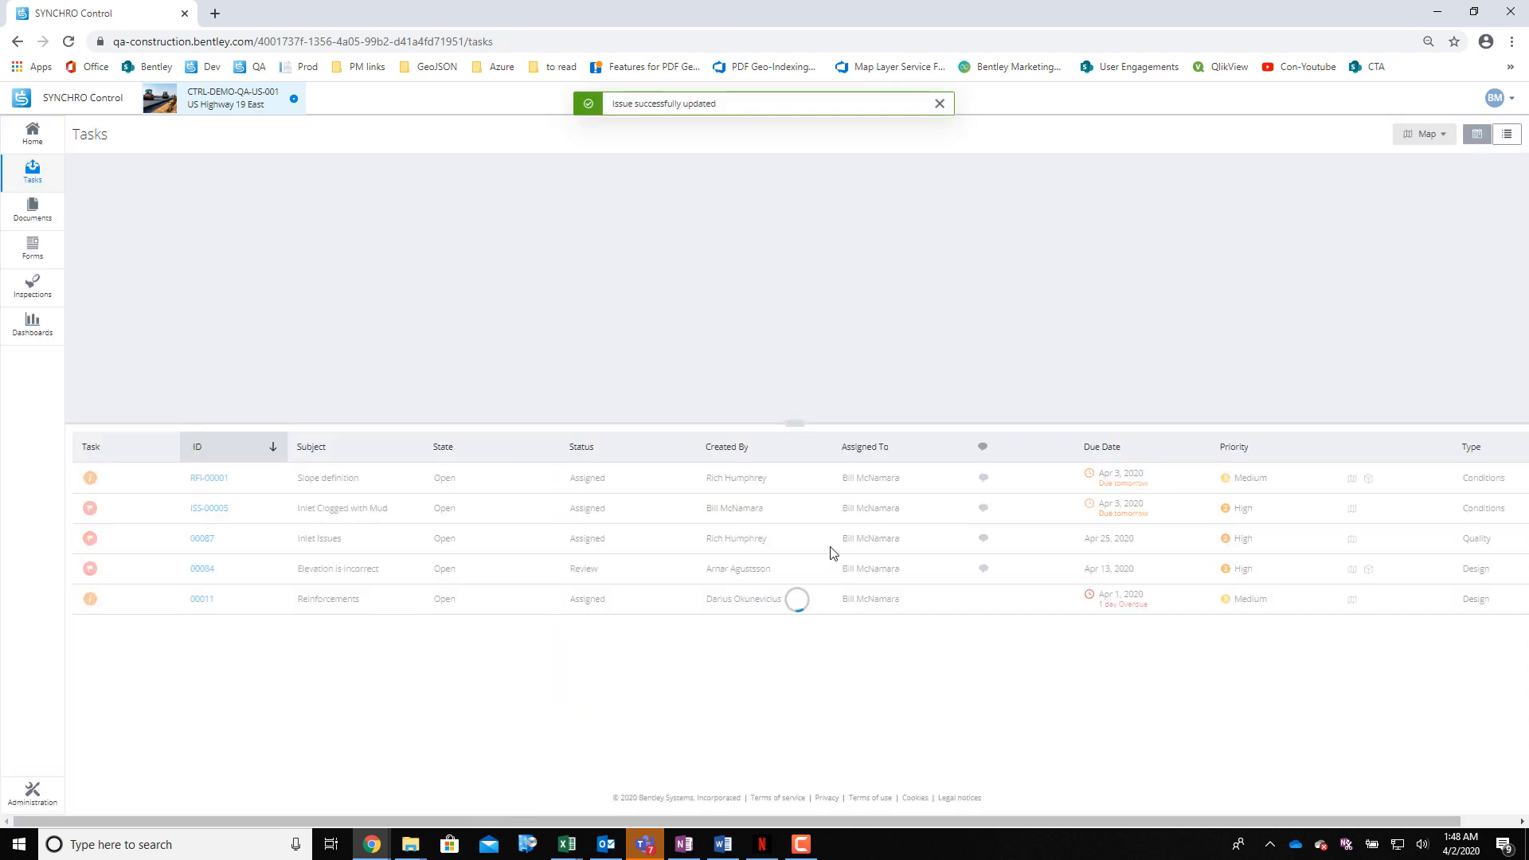
# Step: Show the Issue forms register with its map, then switch to the RFI register
pyautogui.click(1422, 134)
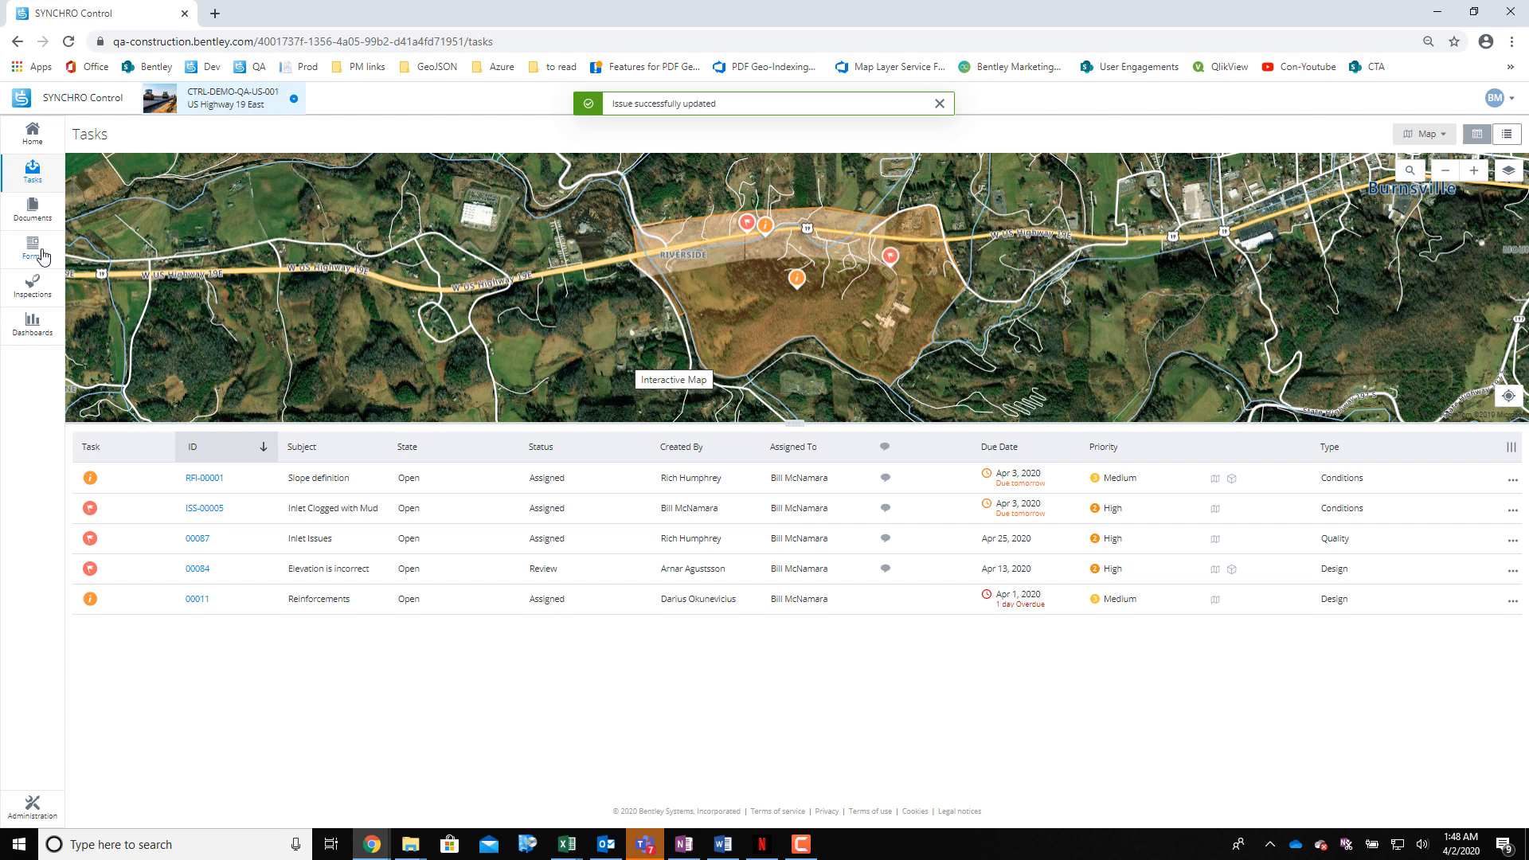
pyautogui.click(32, 250)
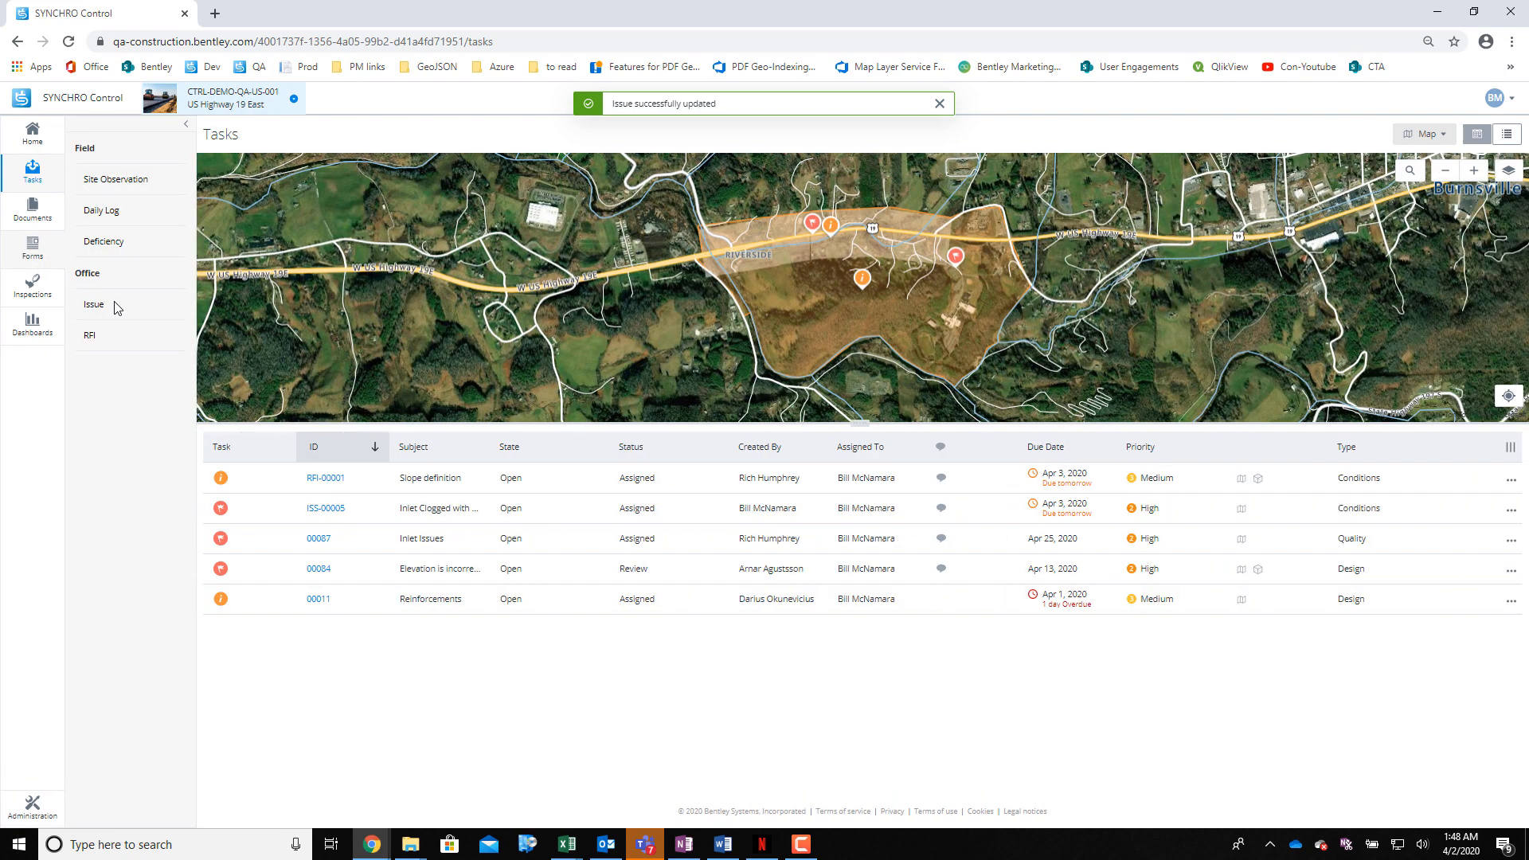
pyautogui.click(93, 303)
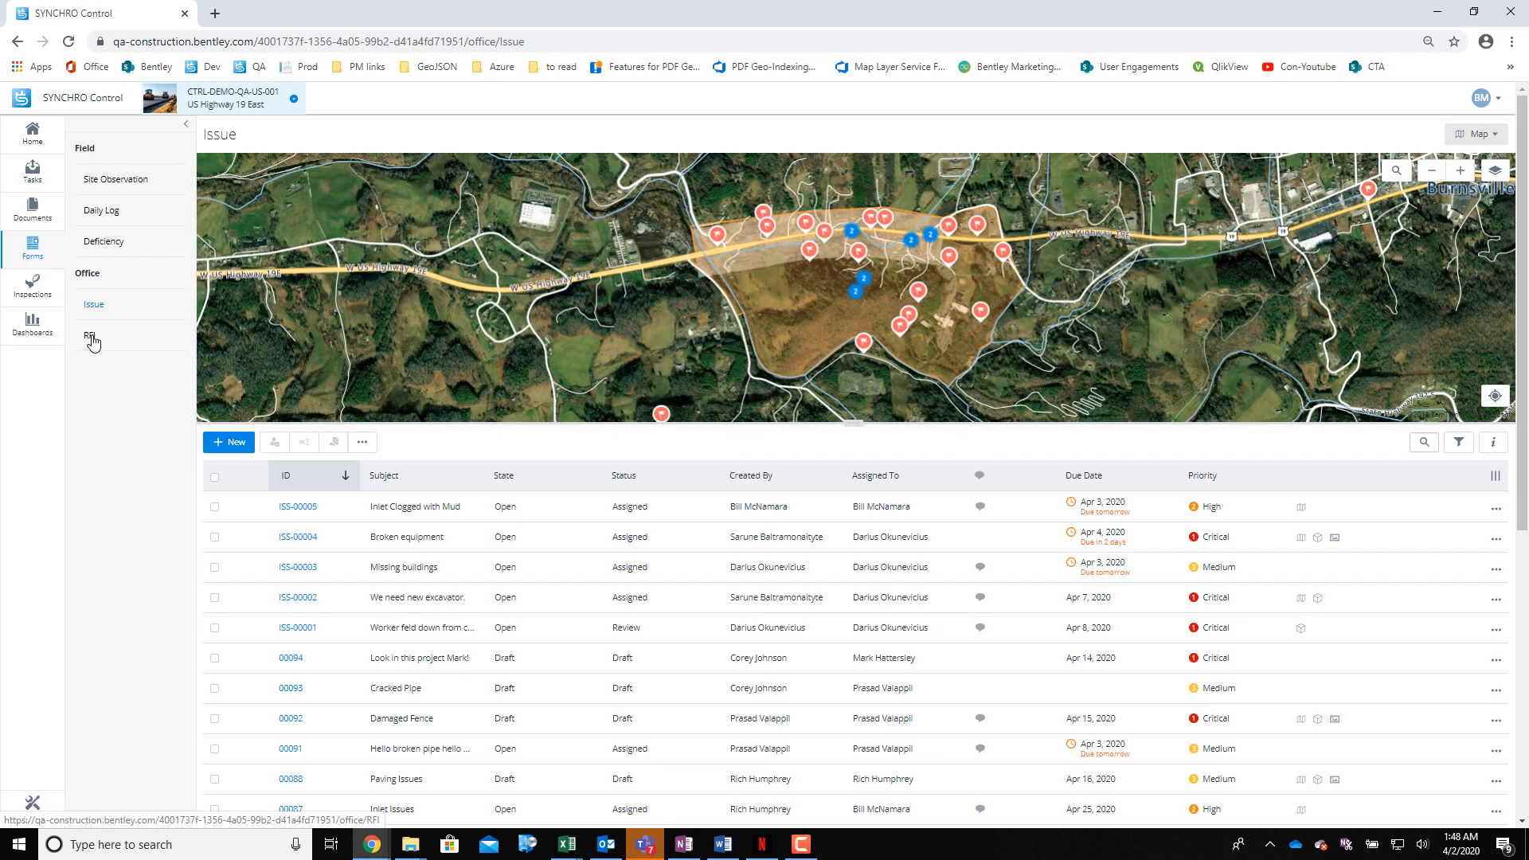
pyautogui.click(89, 336)
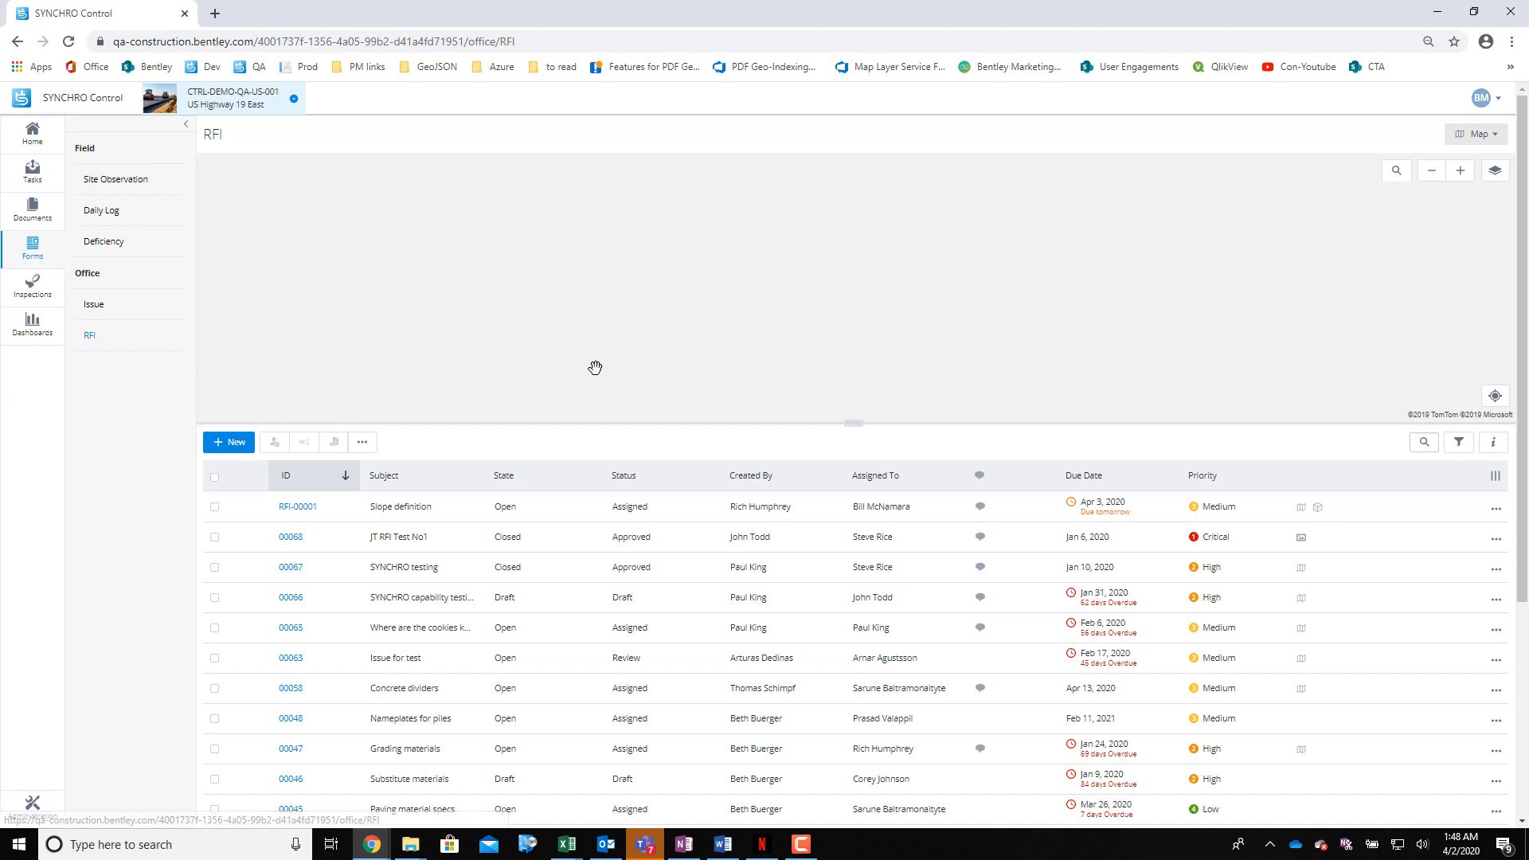